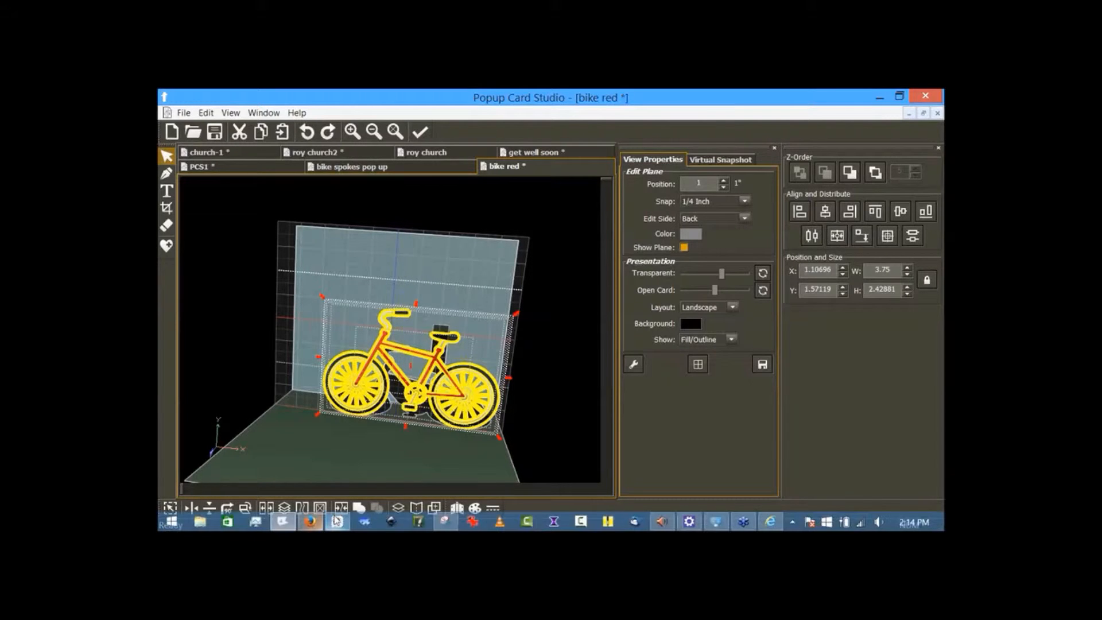
mouse_move(284, 522)
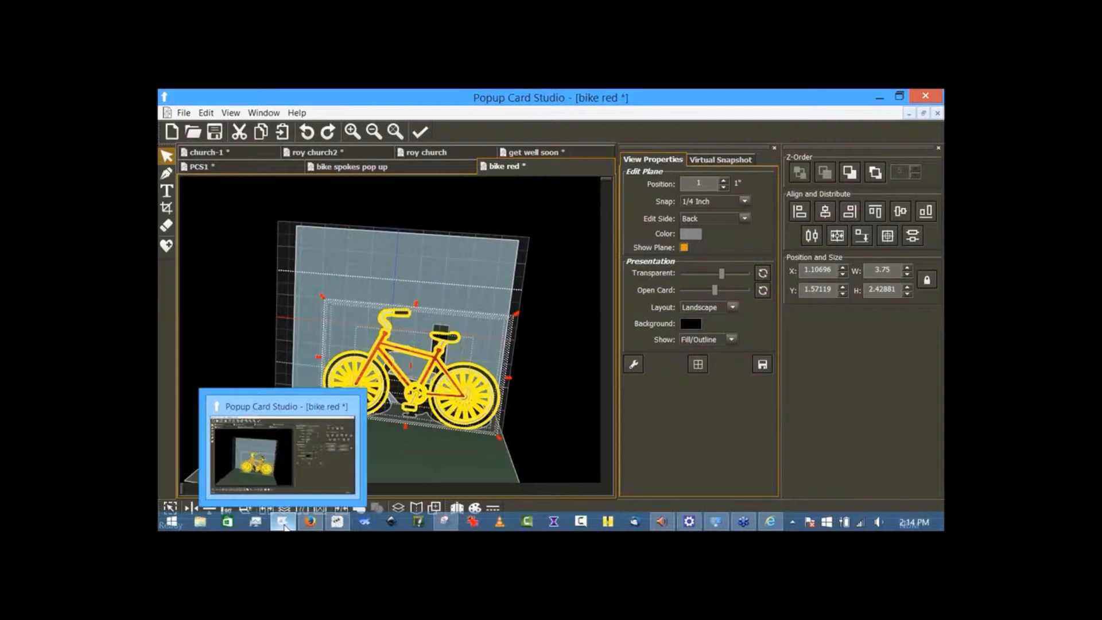
mouse_move(717, 524)
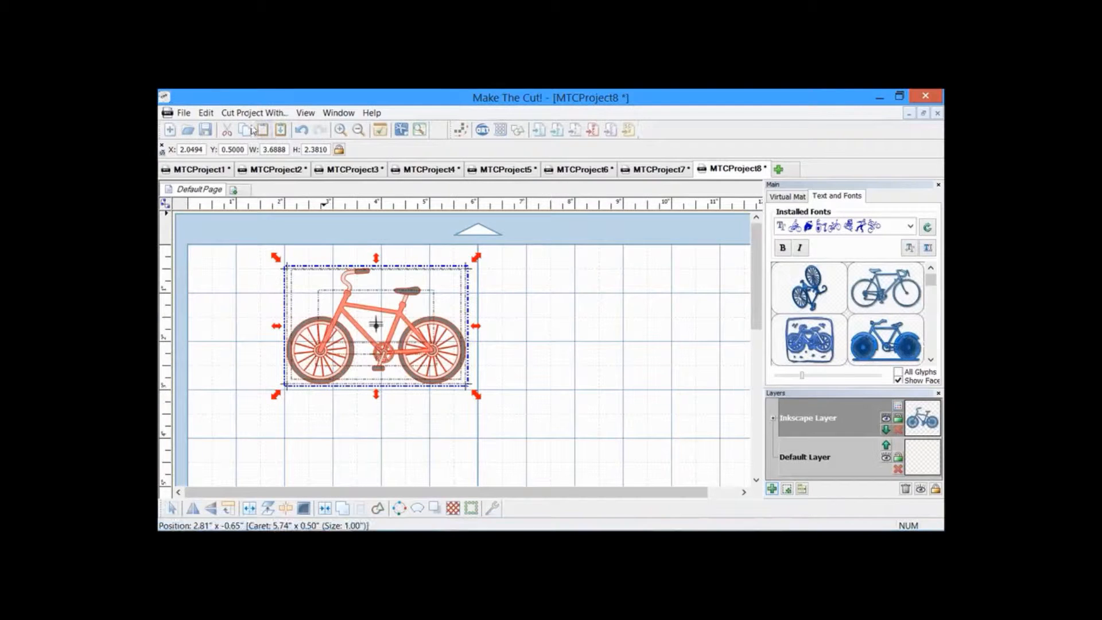
- Start the export of the selected bicycle design from the File menu
click(183, 113)
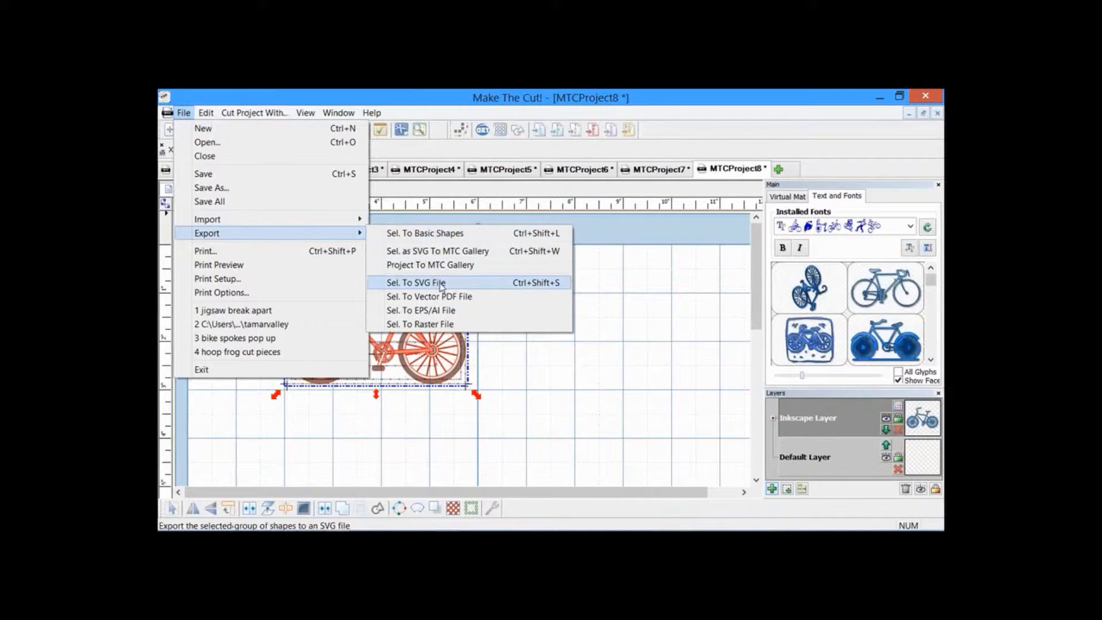
mouse_move(490, 290)
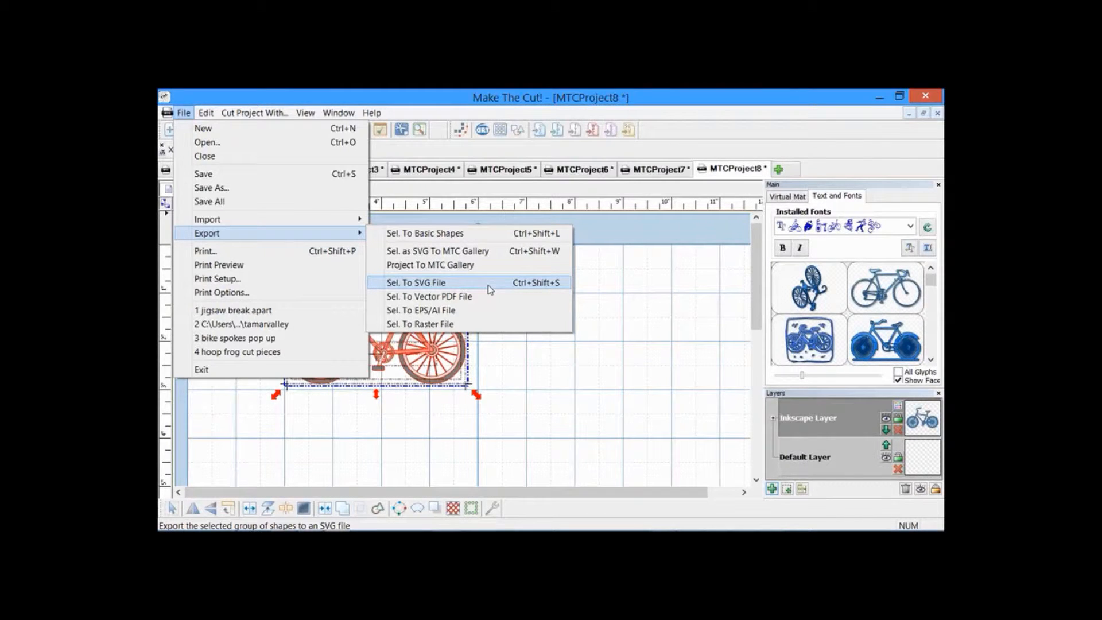
mouse_move(496, 282)
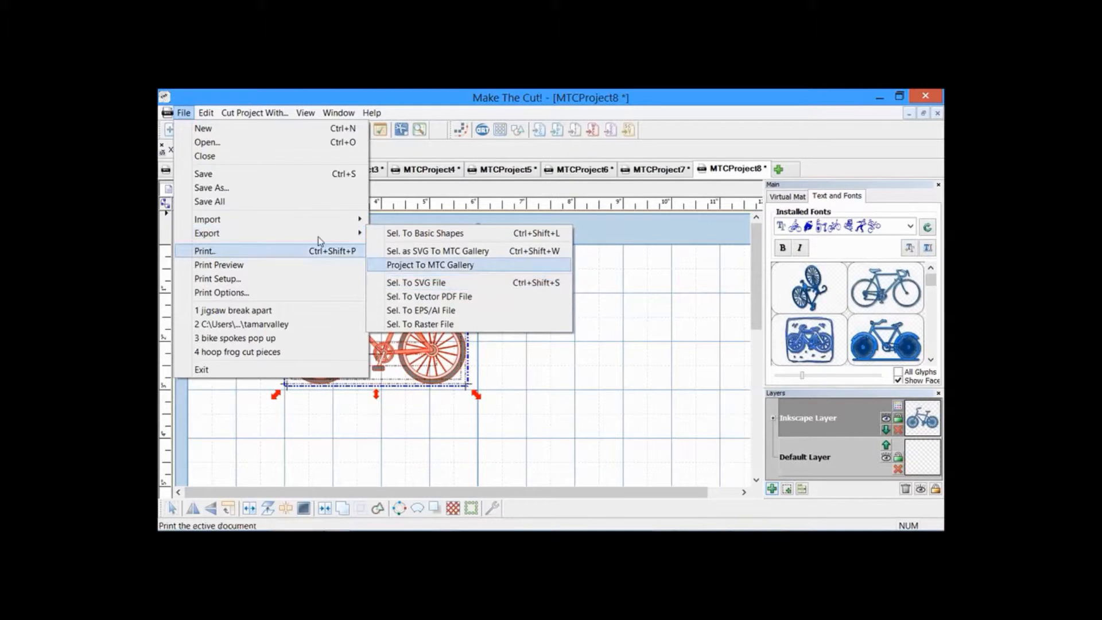
mouse_move(206, 233)
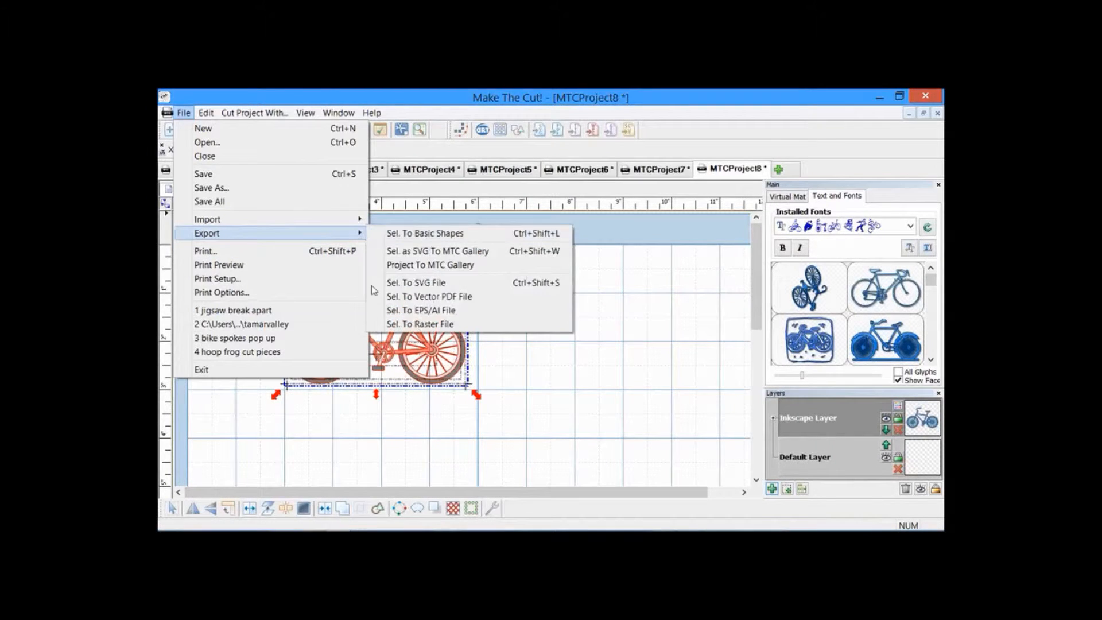
mouse_move(416, 283)
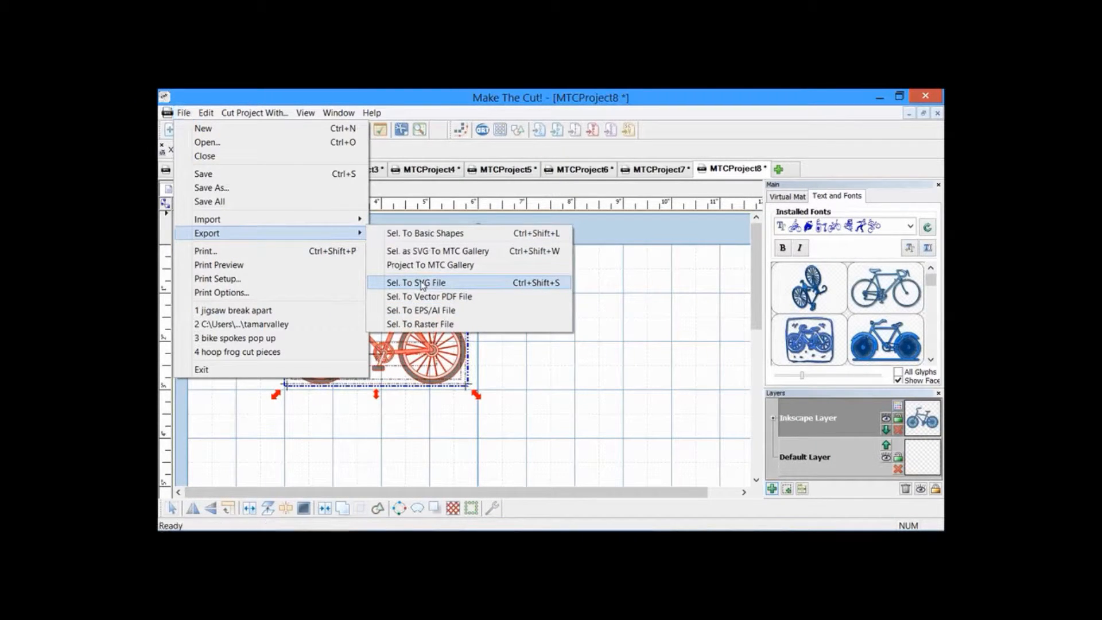
- Choose Sel. To SVG File, review the Save SVG as dialog, then cancel without exporting
click(414, 283)
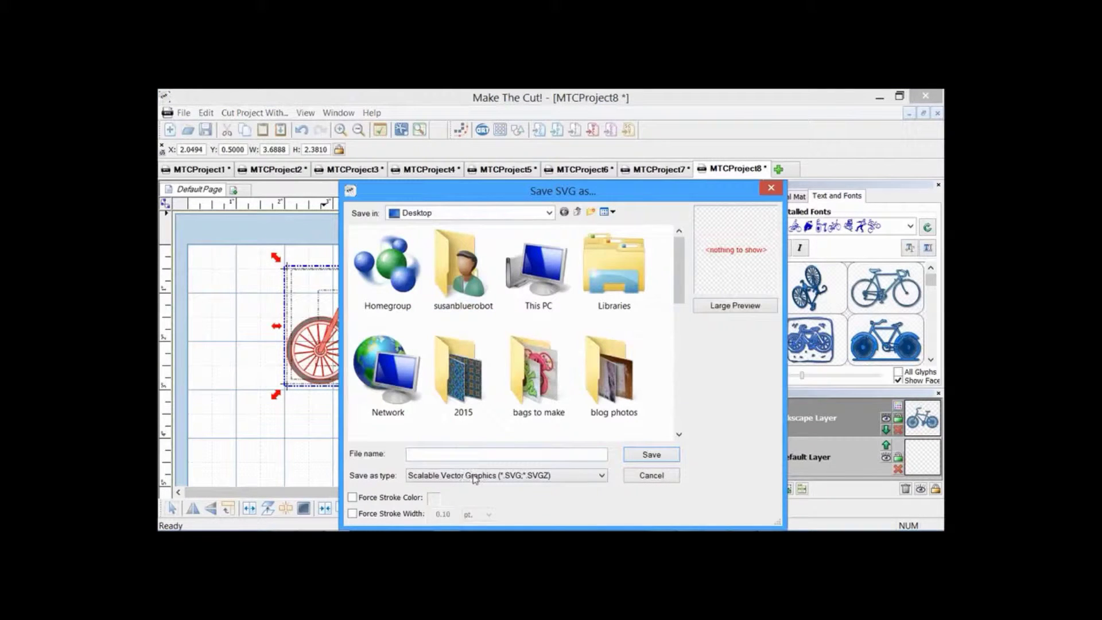
mouse_move(580, 515)
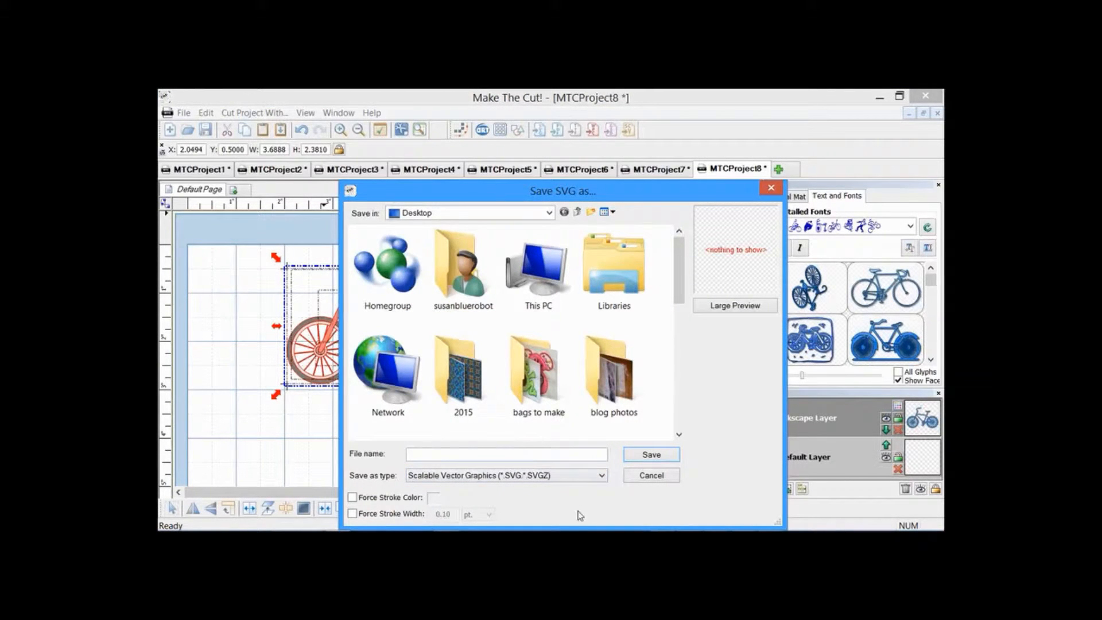
mouse_move(653, 489)
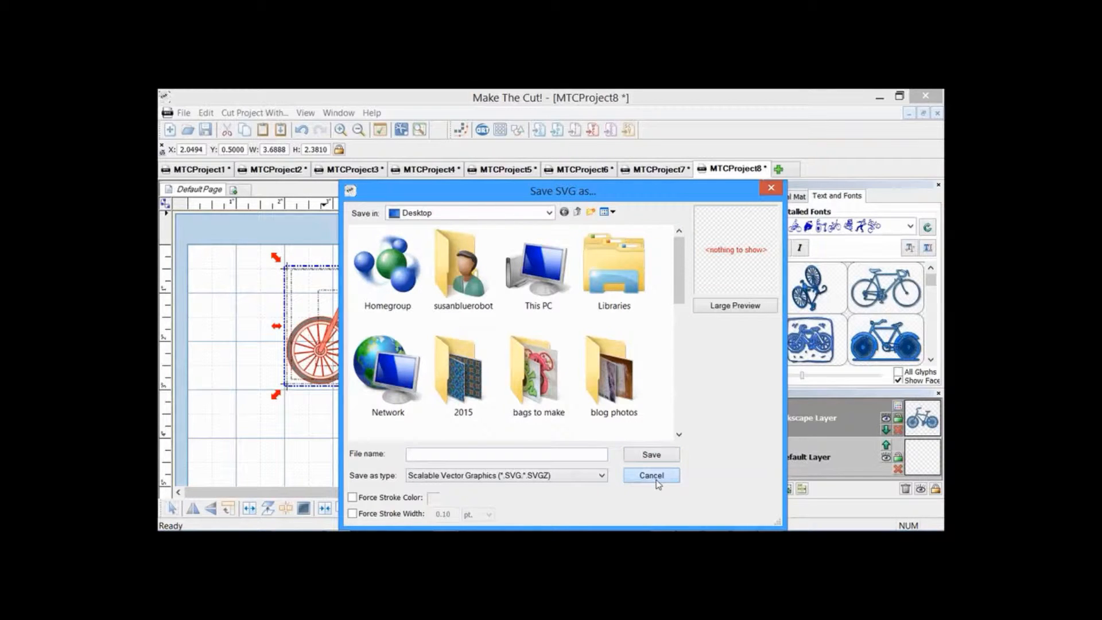
click(650, 475)
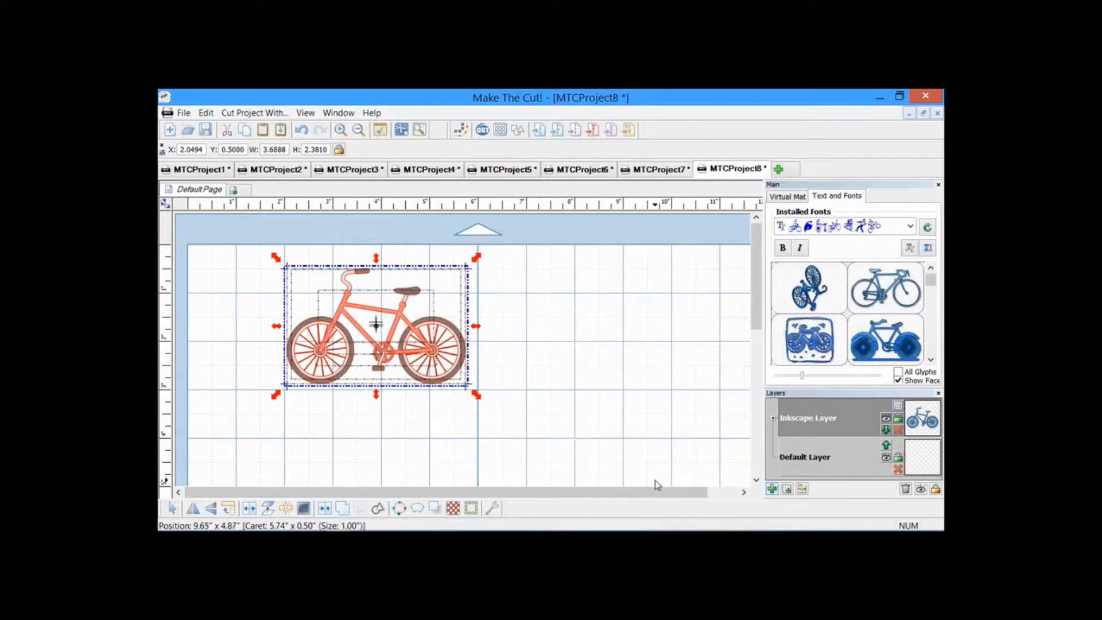
mouse_move(843, 364)
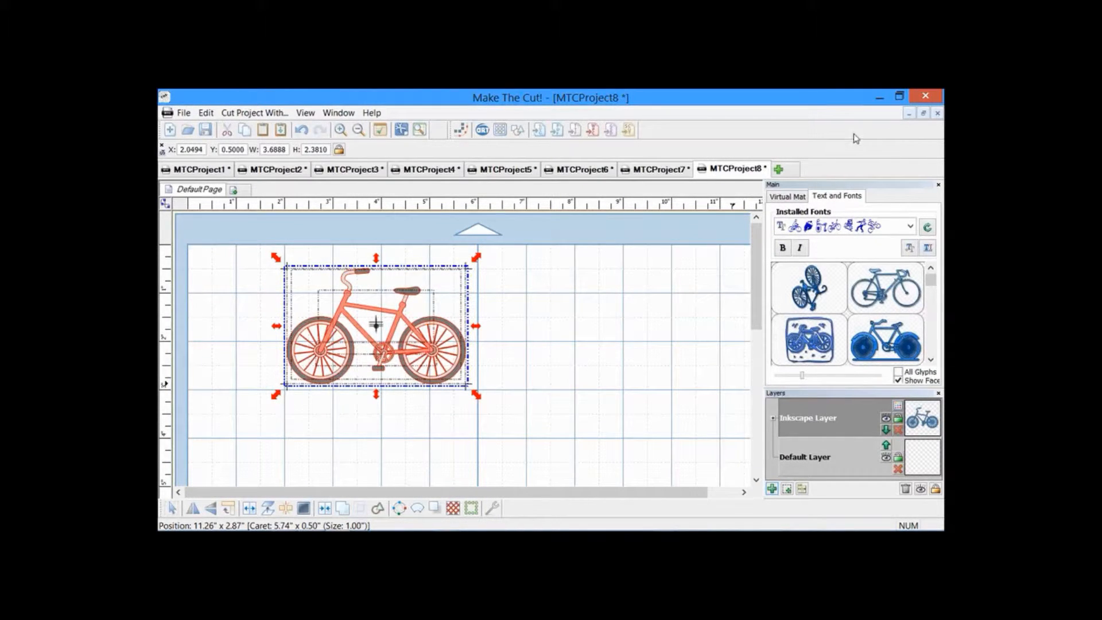
mouse_move(831, 139)
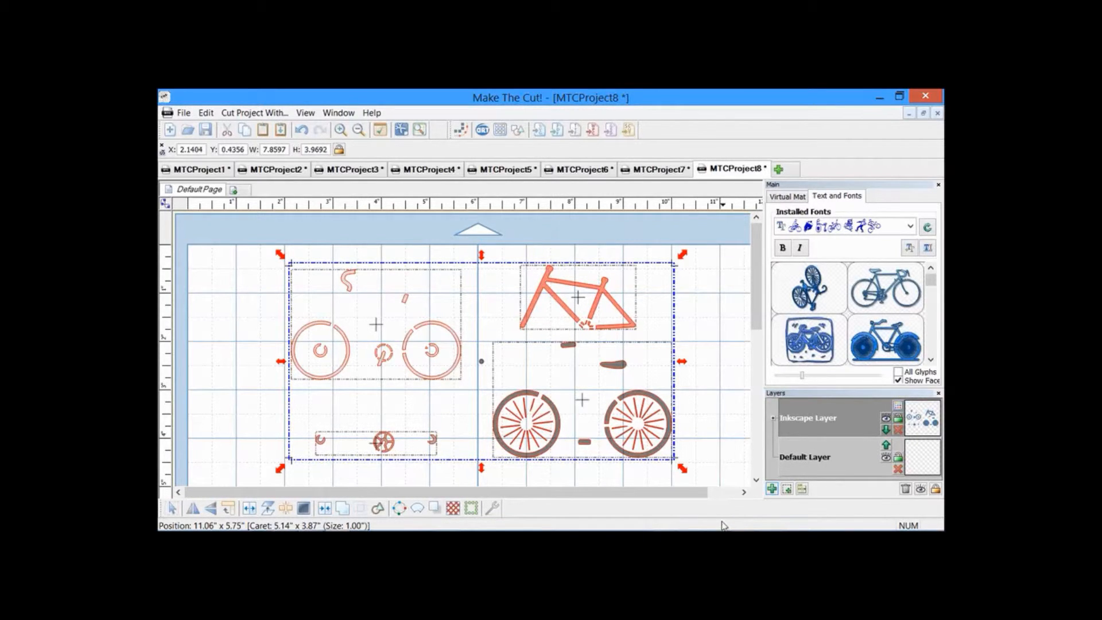
click(184, 112)
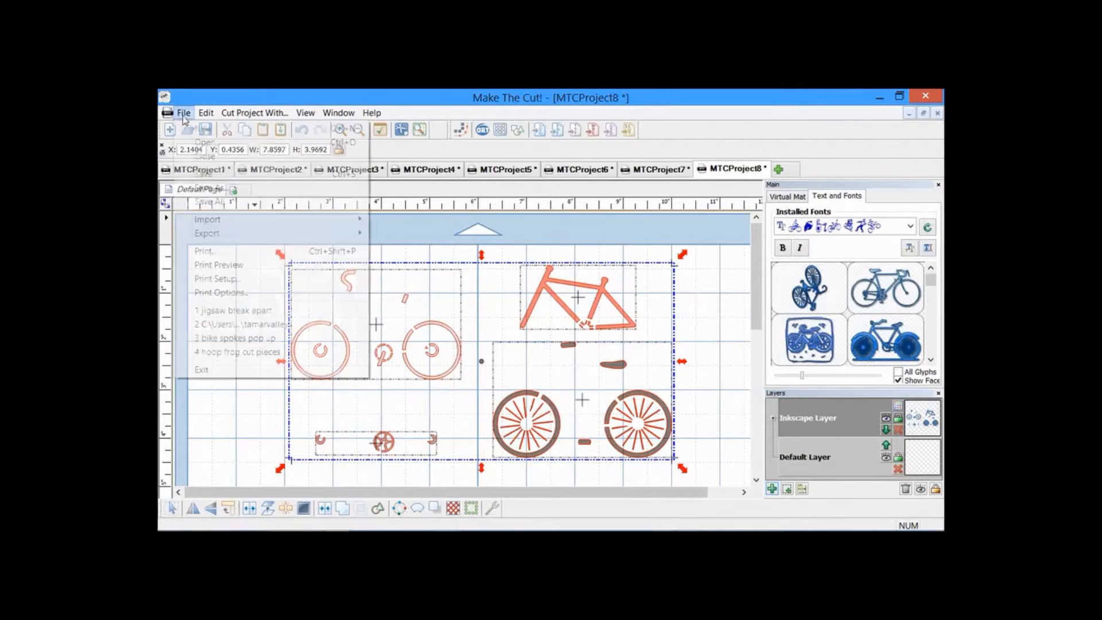
click(184, 112)
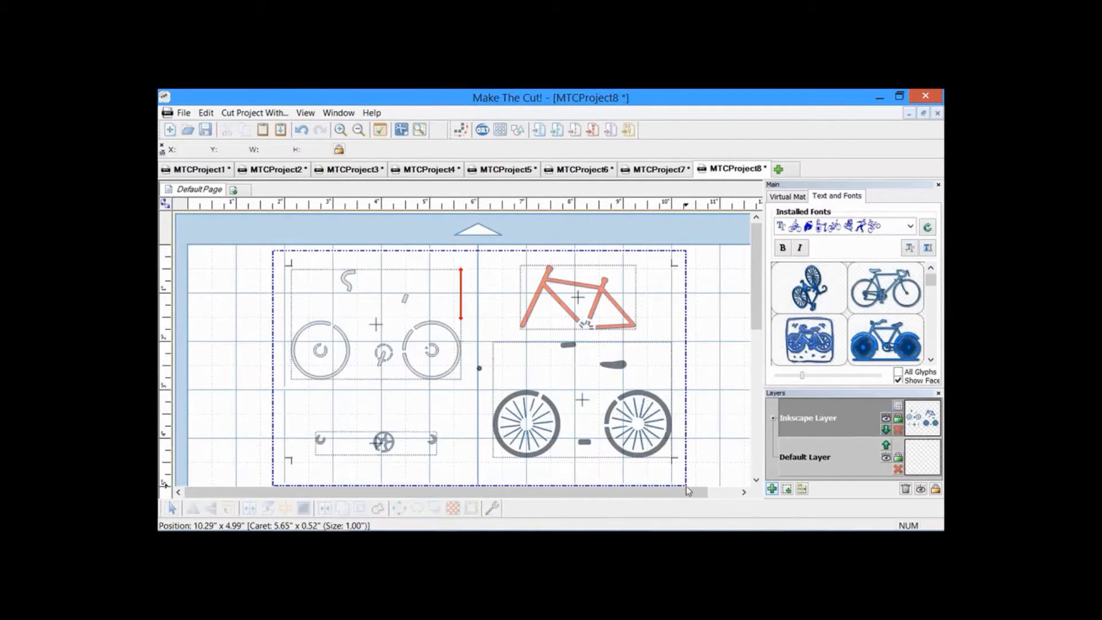
click(184, 113)
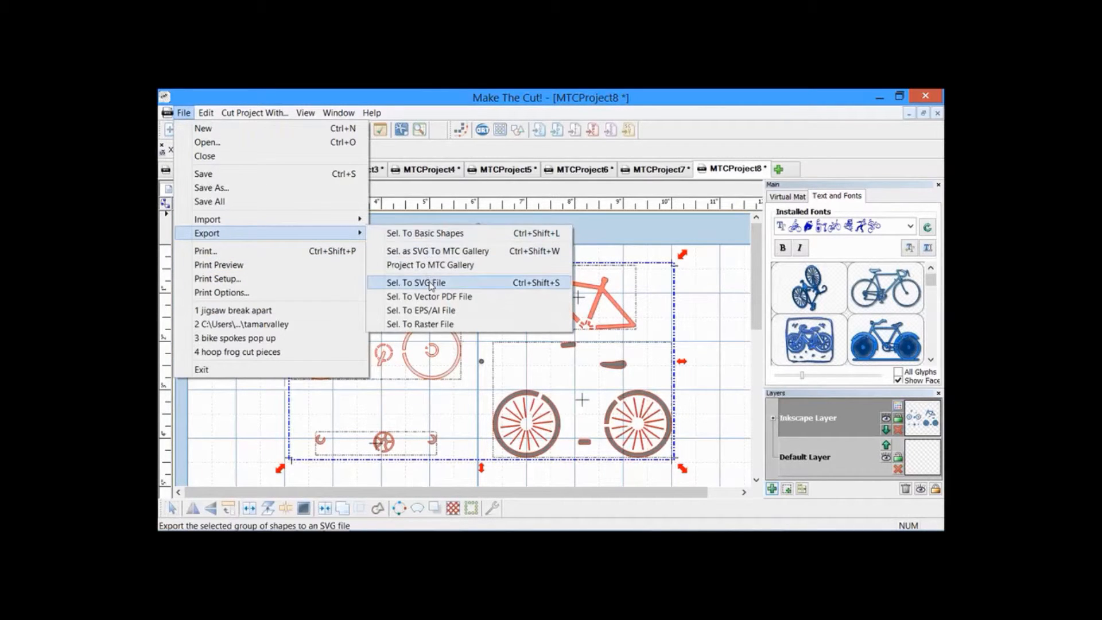
click(415, 282)
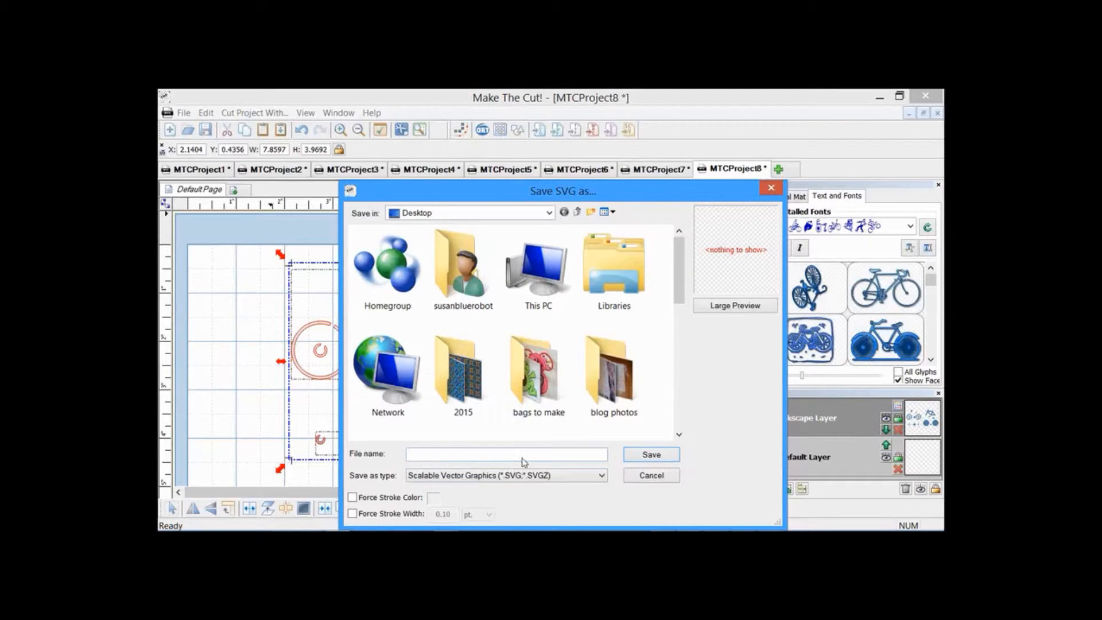
mouse_move(647, 481)
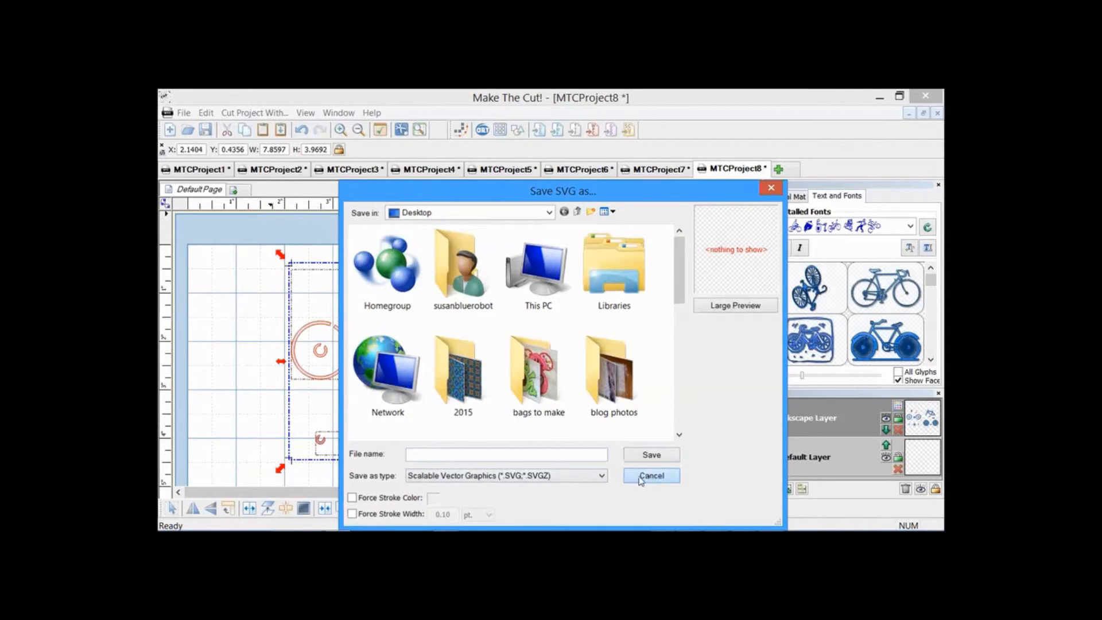
click(650, 475)
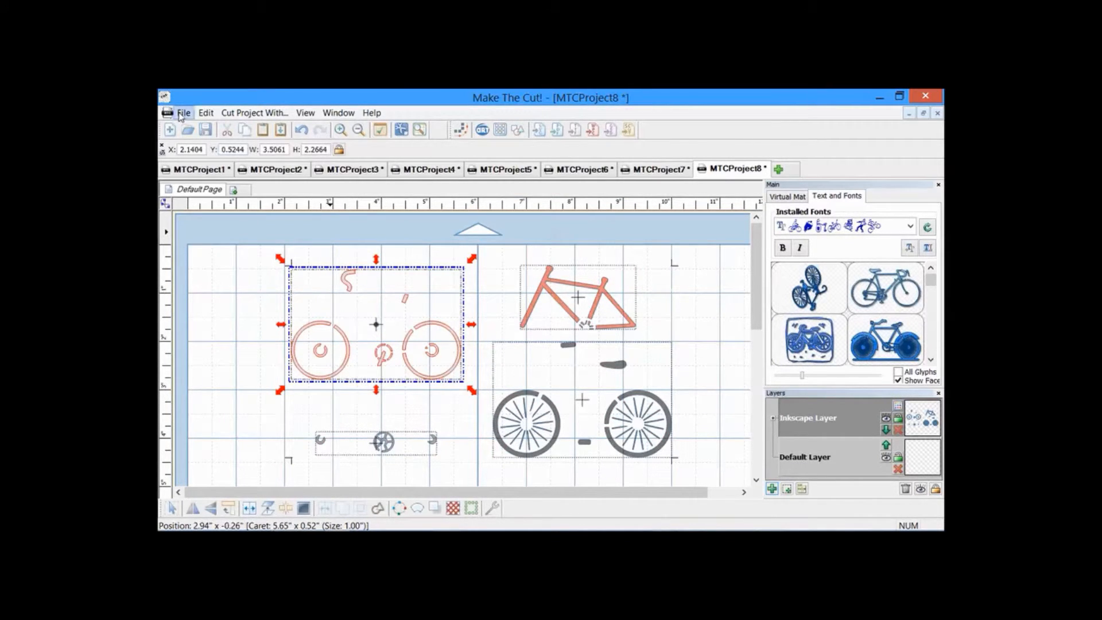
click(183, 113)
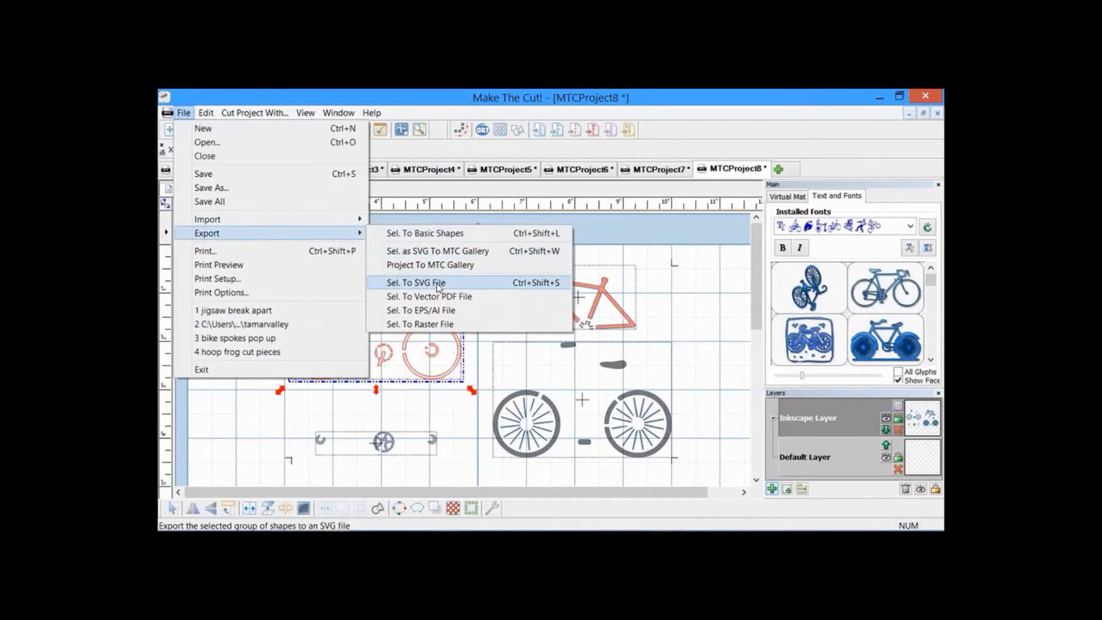
click(415, 282)
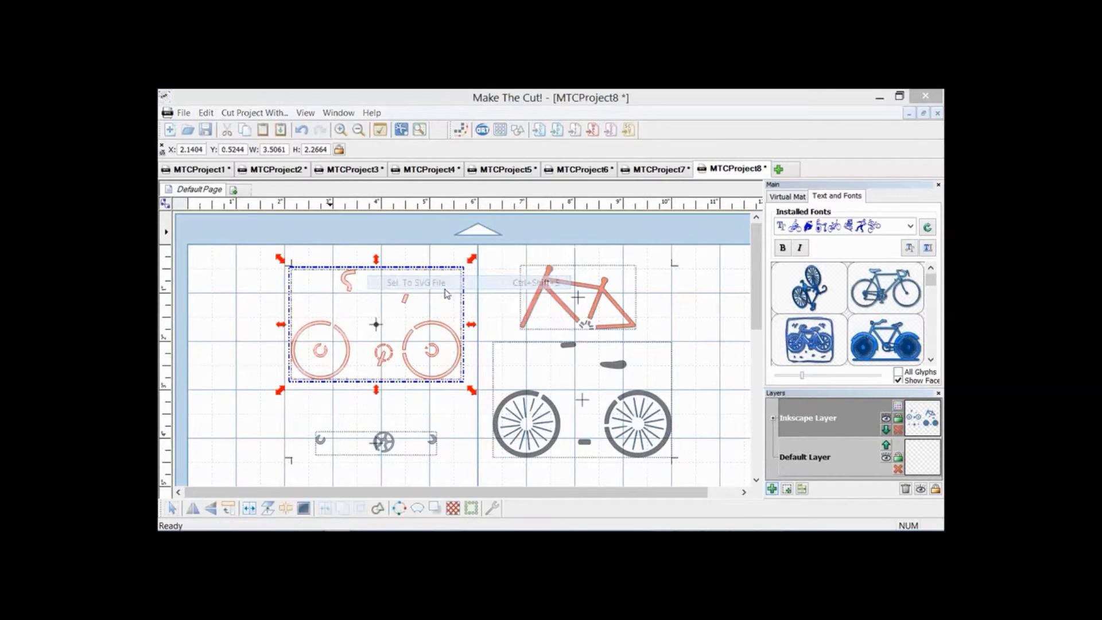
click(416, 283)
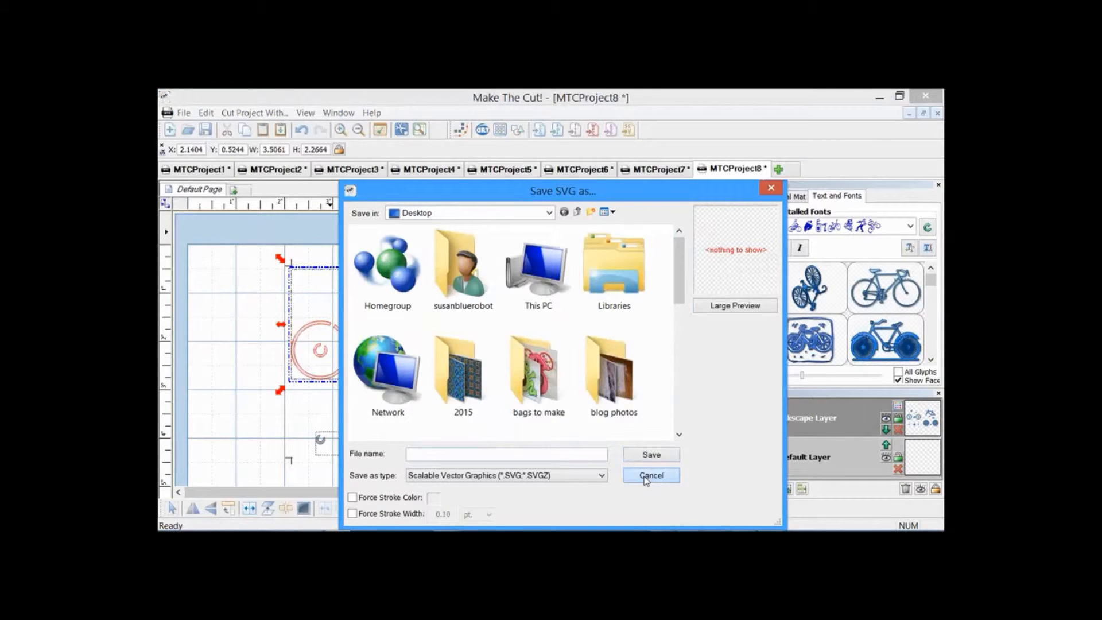
click(648, 475)
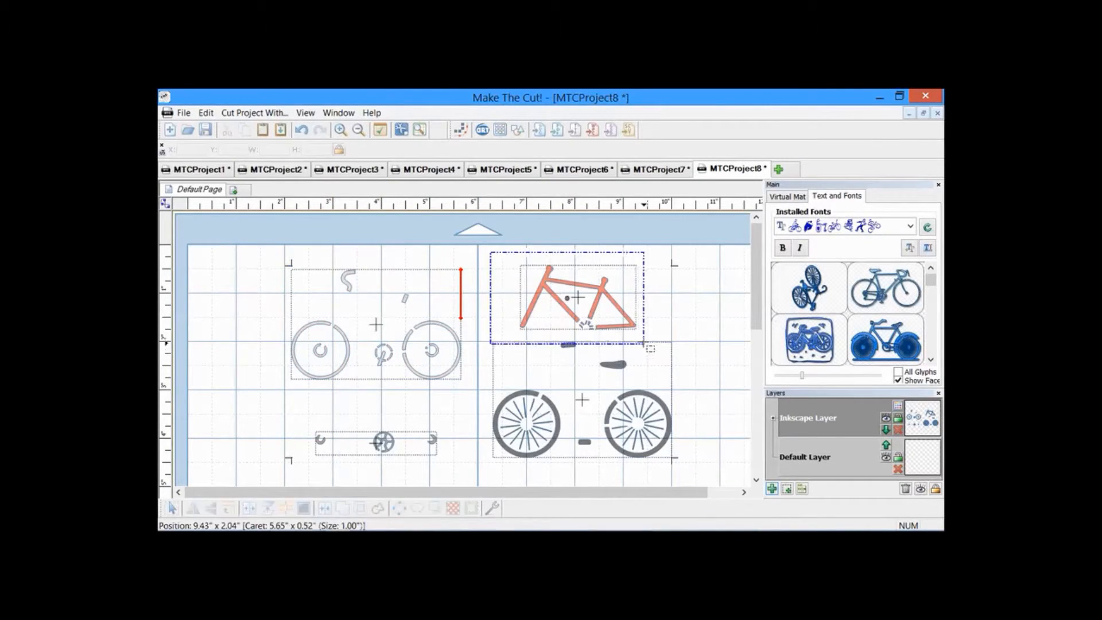
click(183, 113)
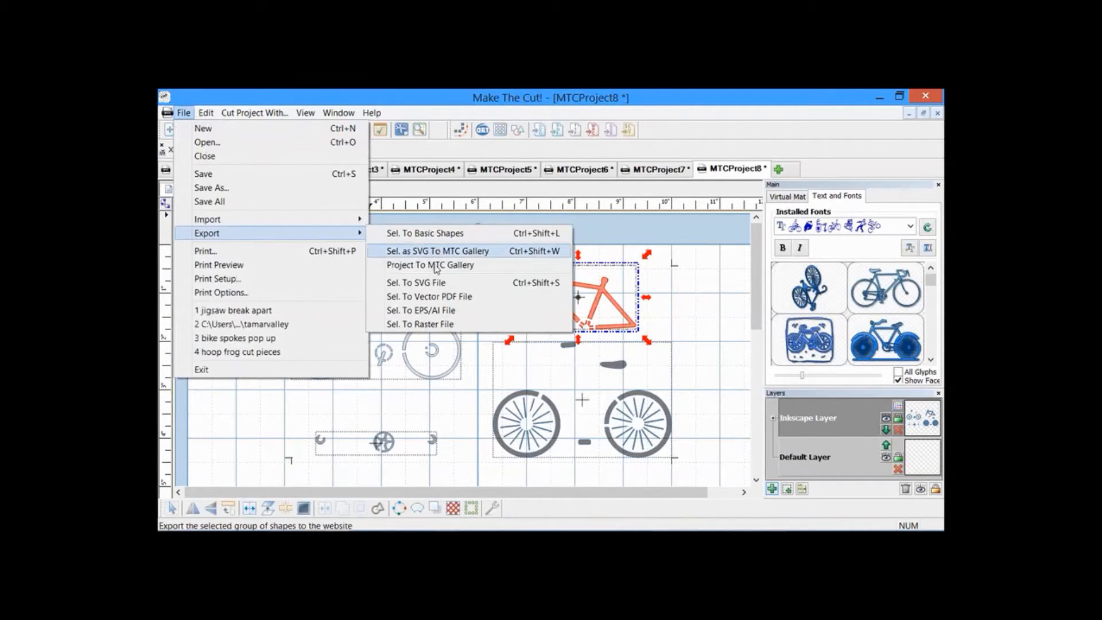
click(415, 282)
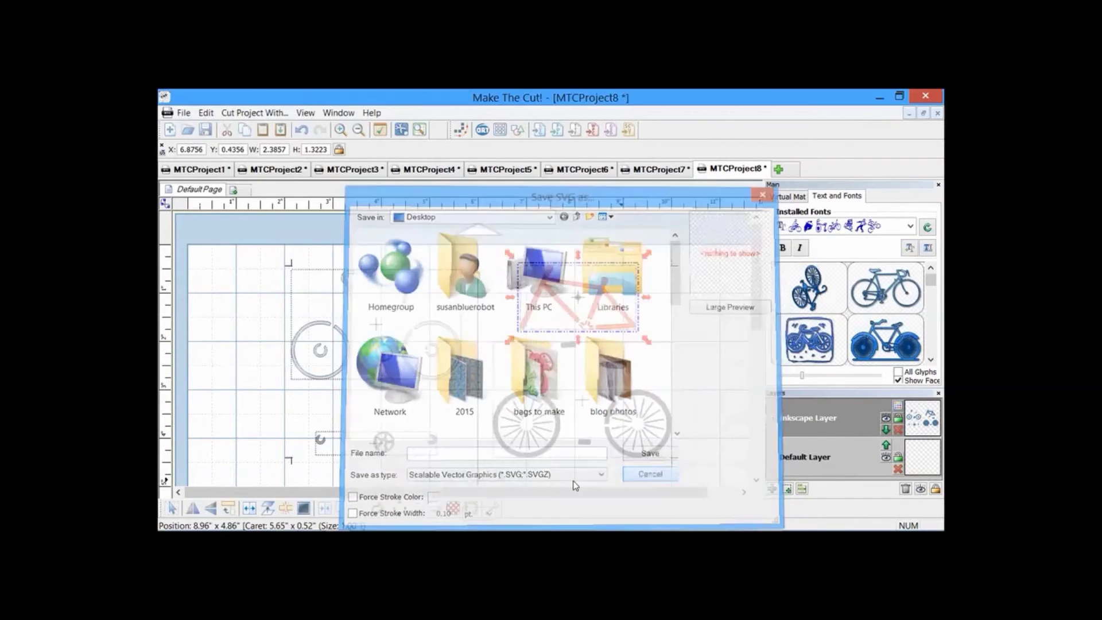
click(648, 474)
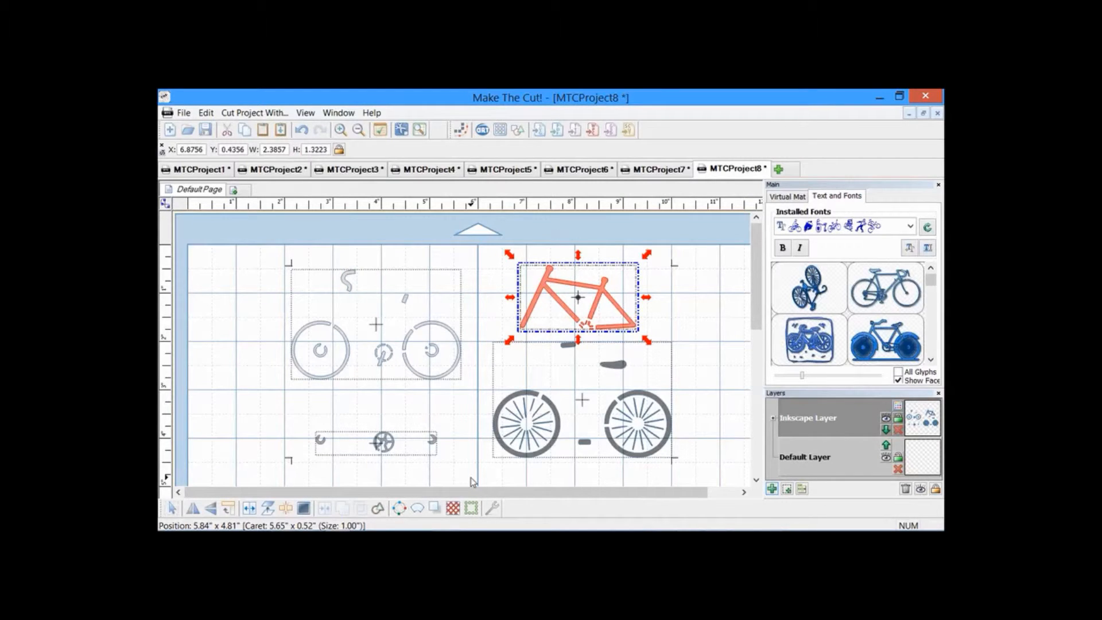
mouse_move(474, 463)
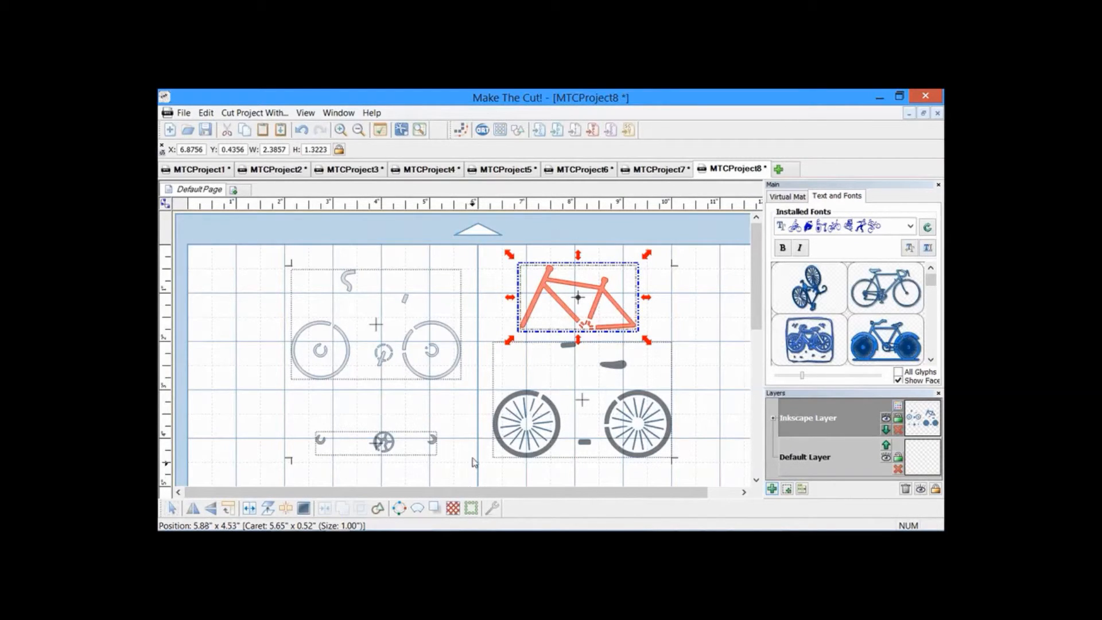
mouse_move(477, 404)
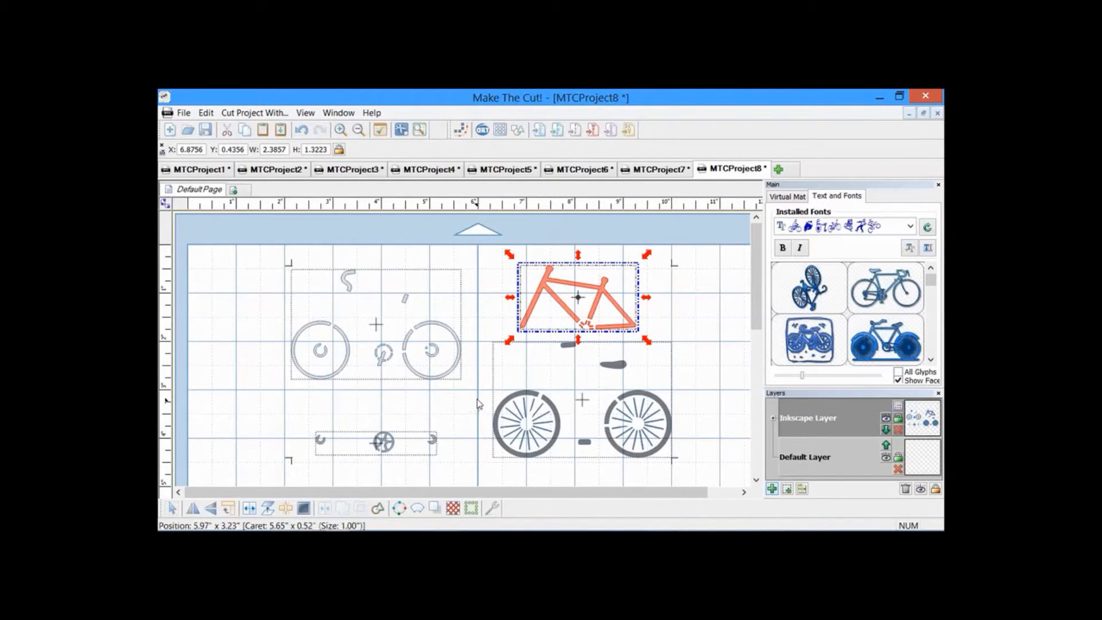
click(351, 274)
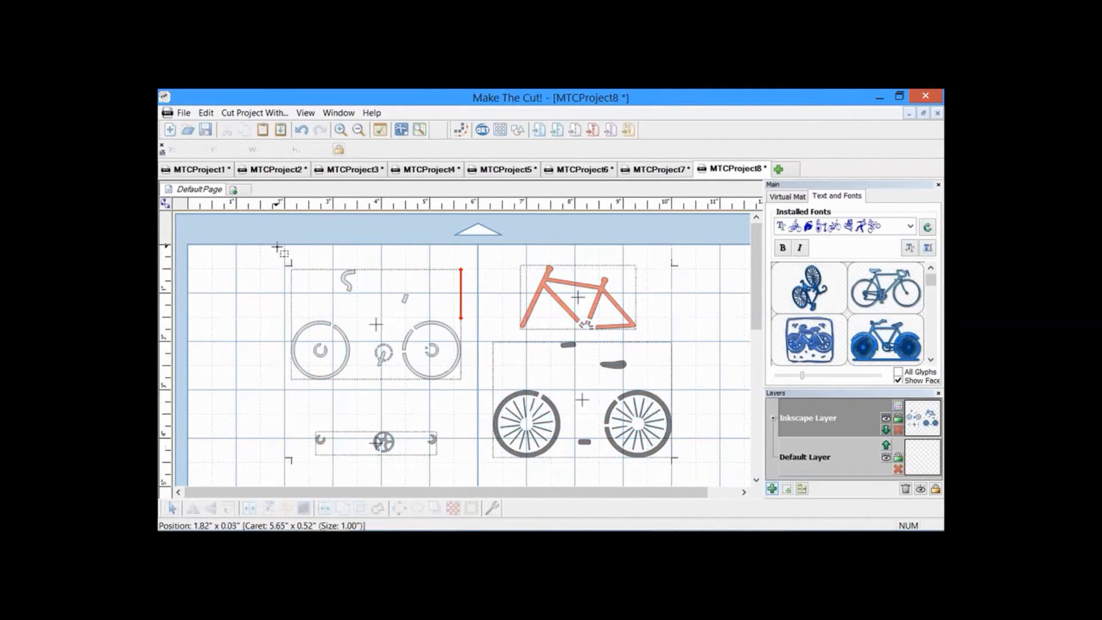
click(376, 323)
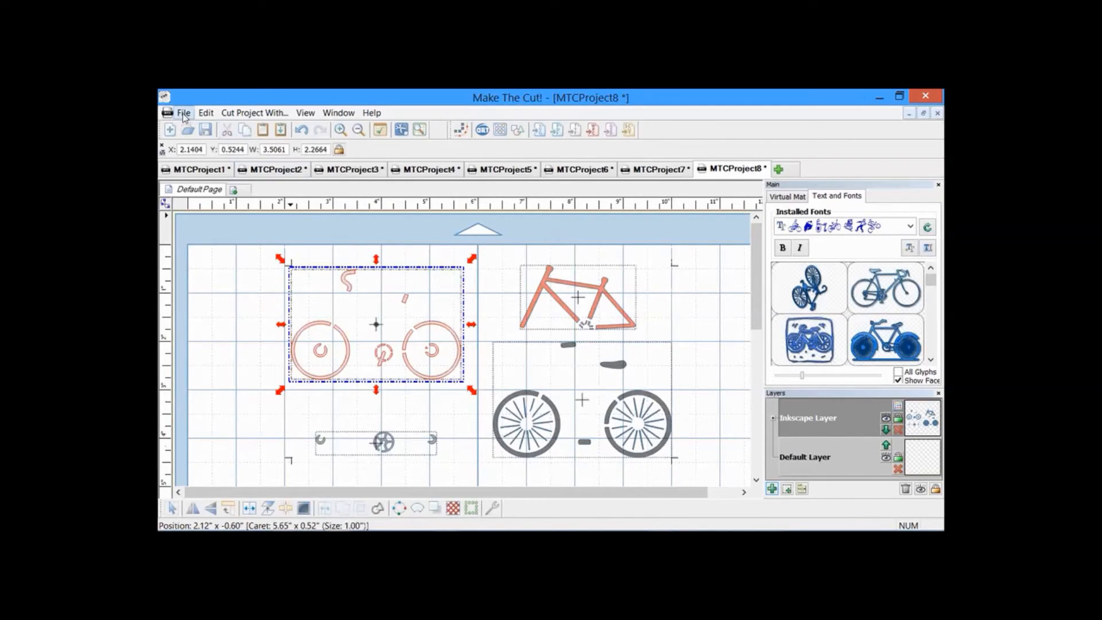
click(183, 112)
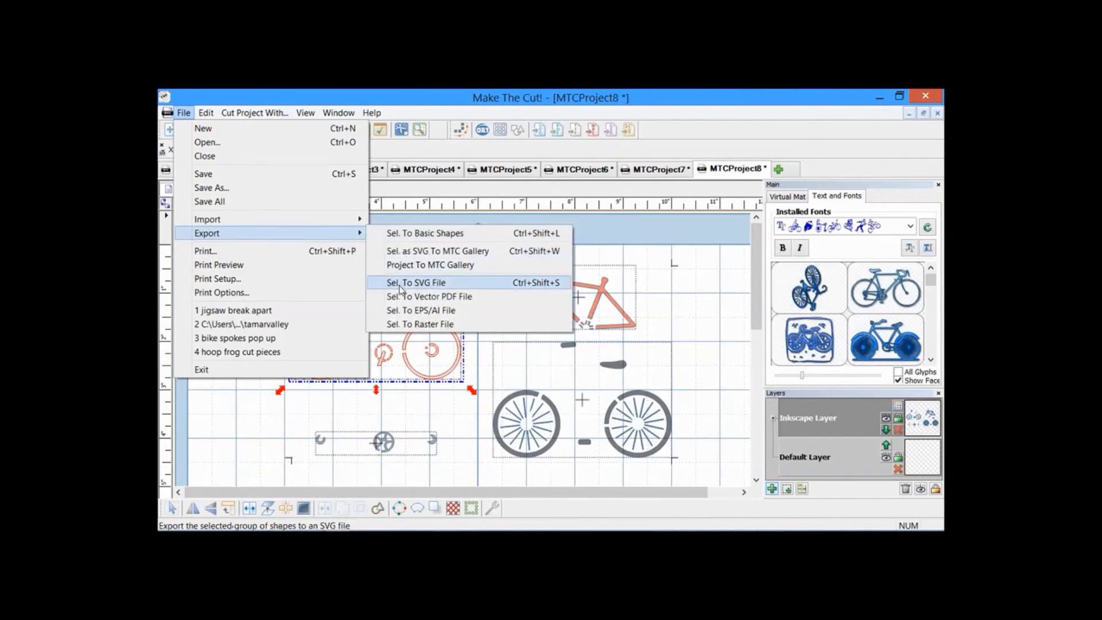
click(419, 283)
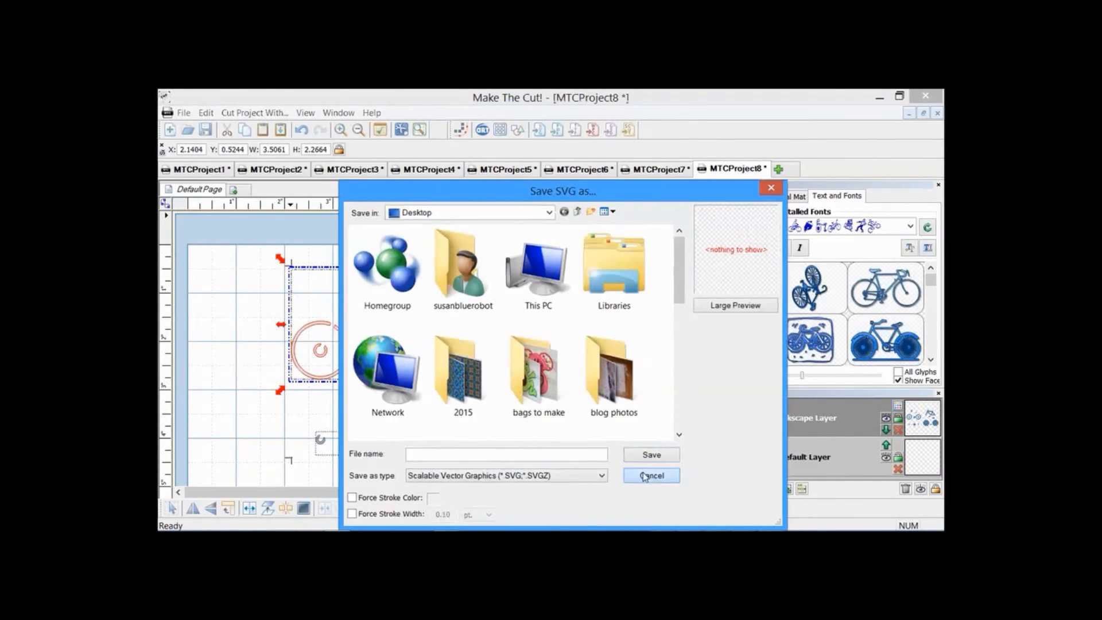
click(650, 476)
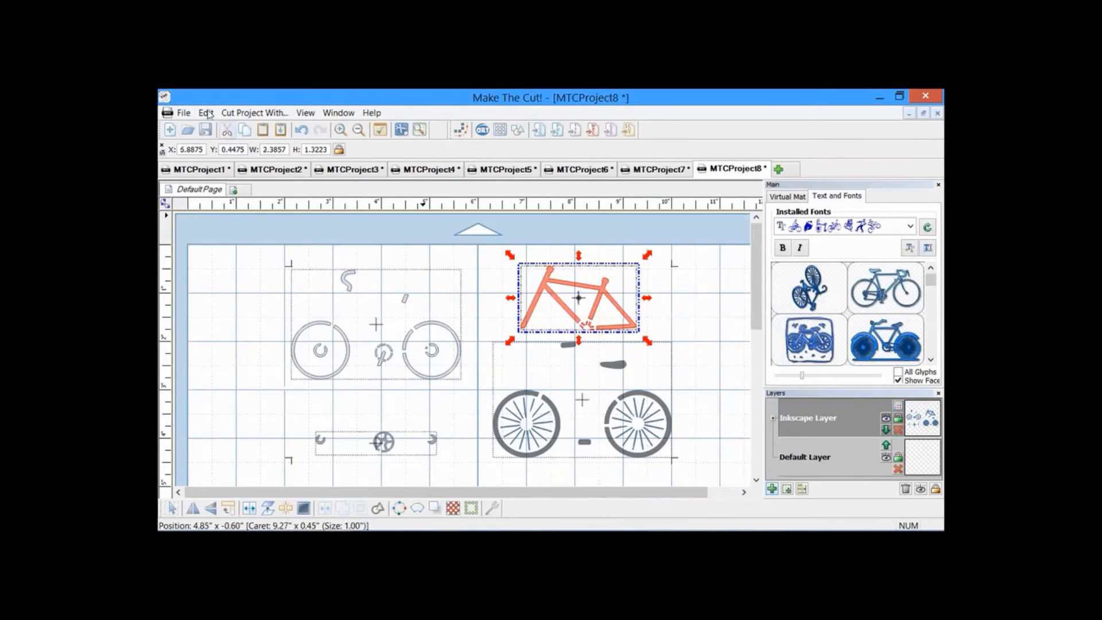
click(184, 112)
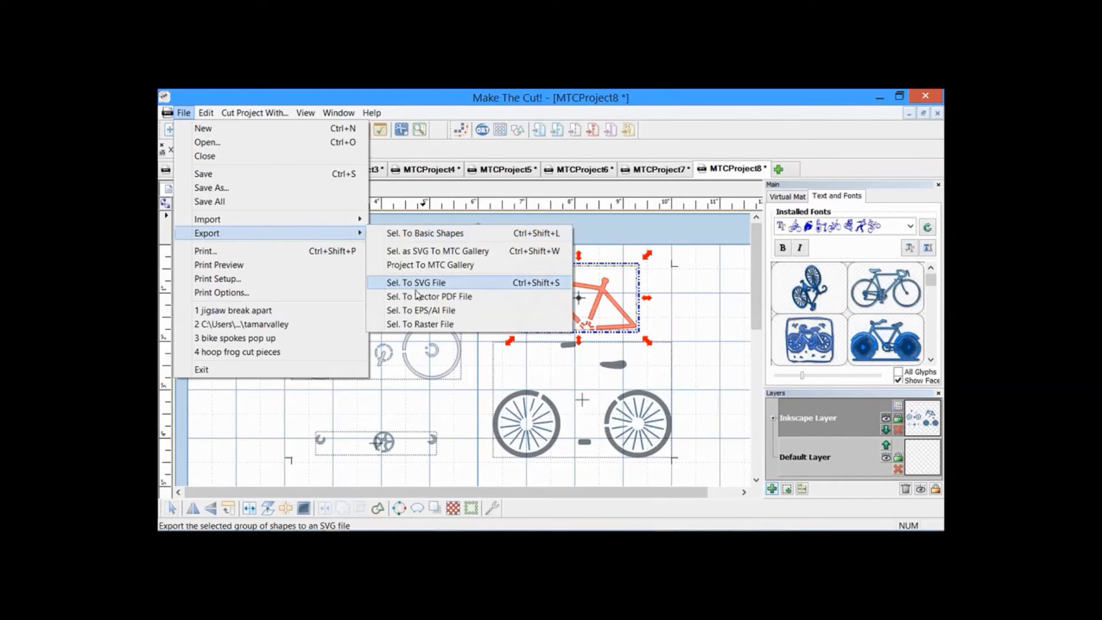
click(416, 283)
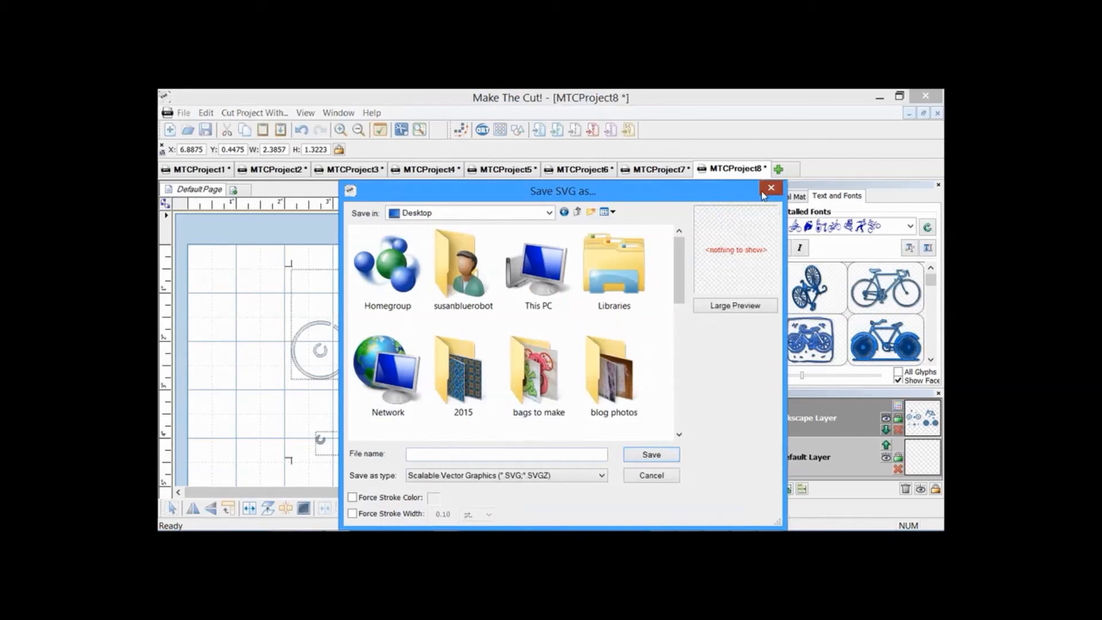
click(770, 188)
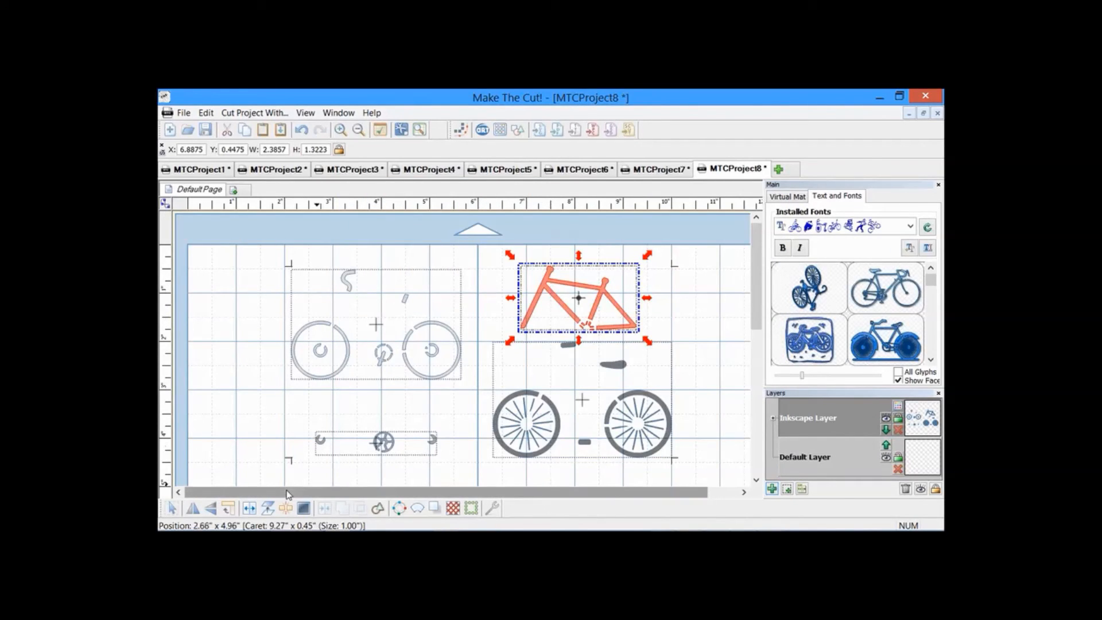